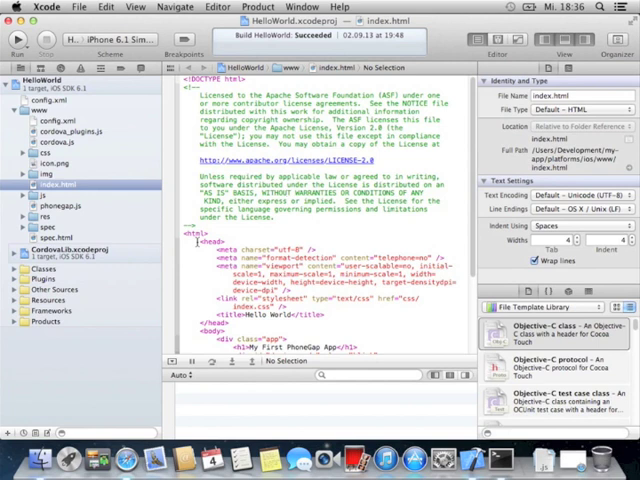
- Run the HelloWorld Cordova project so it launches in the iOS Simulator
scroll(down, 3)
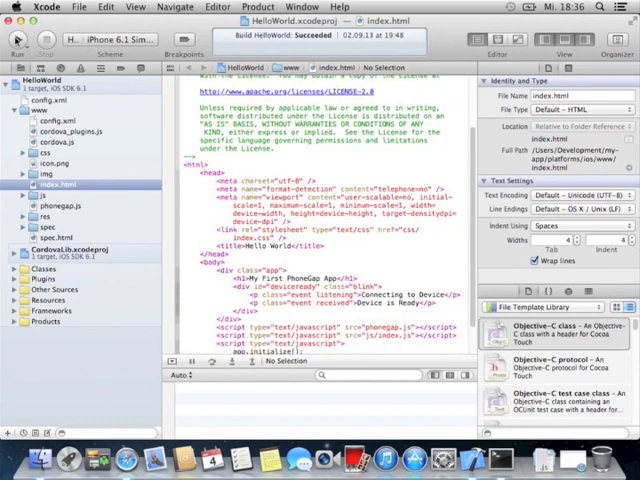
click(18, 40)
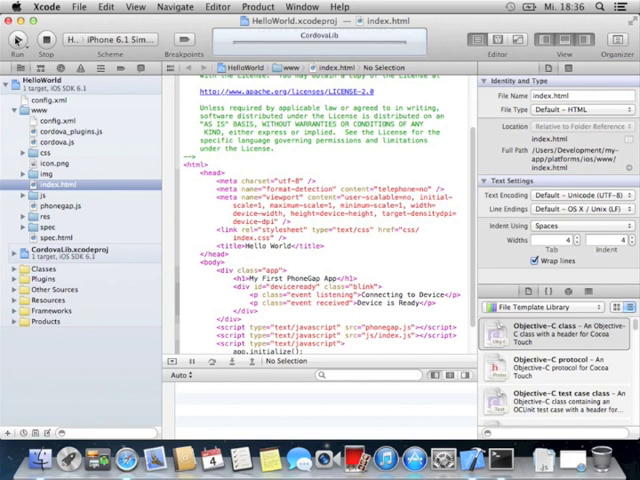
click(18, 40)
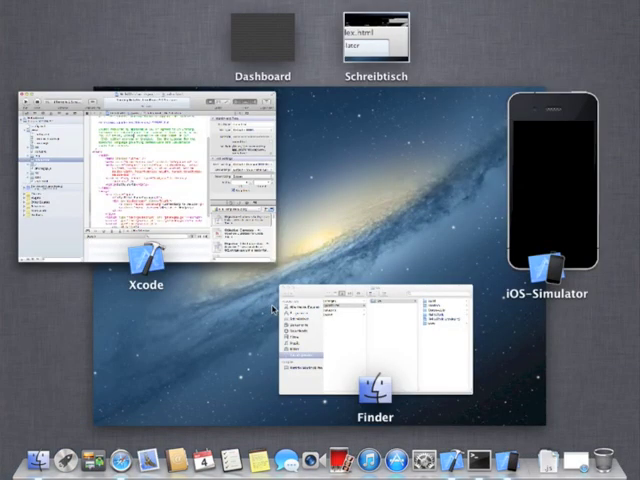
- Switch from the Simulator to another open window to reach Safari
click(144, 180)
text(j)
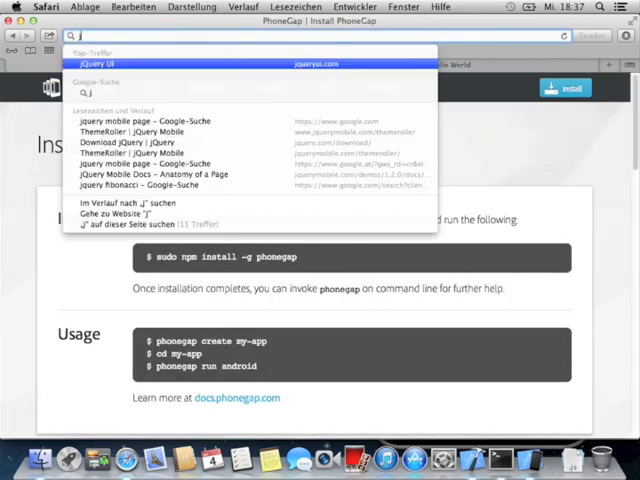
- Search for jquerymobile and reach the jQuery Mobile 1.3.2 announcement's download links
text(querymobile.com/blog/2013/07/19/announcing-jquery-mobile-1-3-2/)
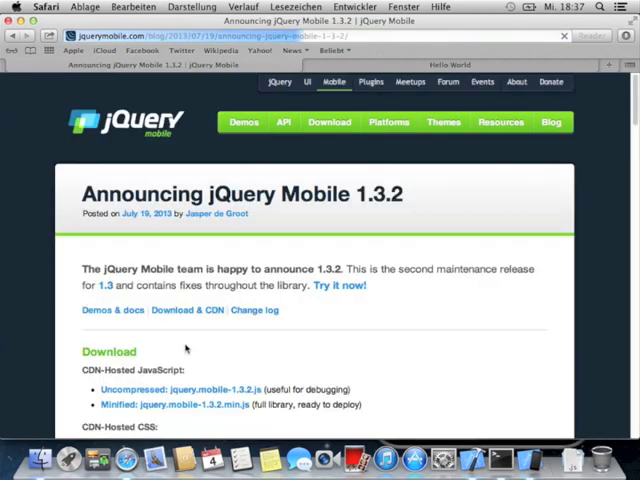
scroll(down, 3)
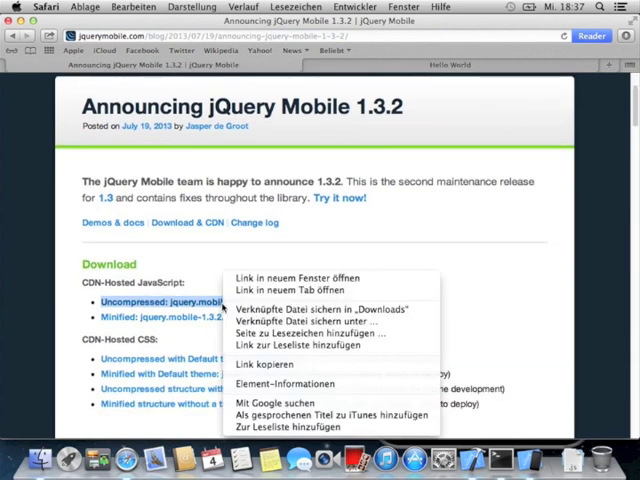
mouse_move(320, 332)
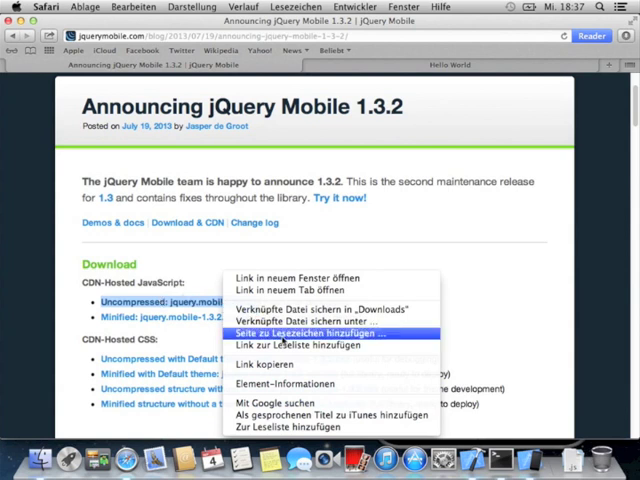
mouse_move(300, 322)
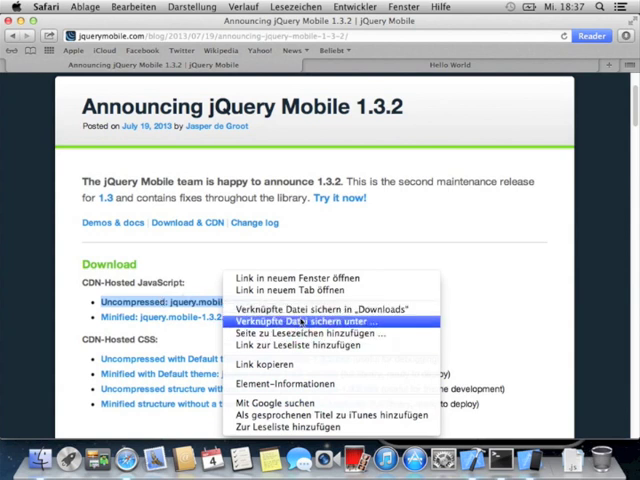
- Save the uncompressed script as jquery.mobile-1.3.2.js in Dokumente, replacing the existing copy
click(308, 322)
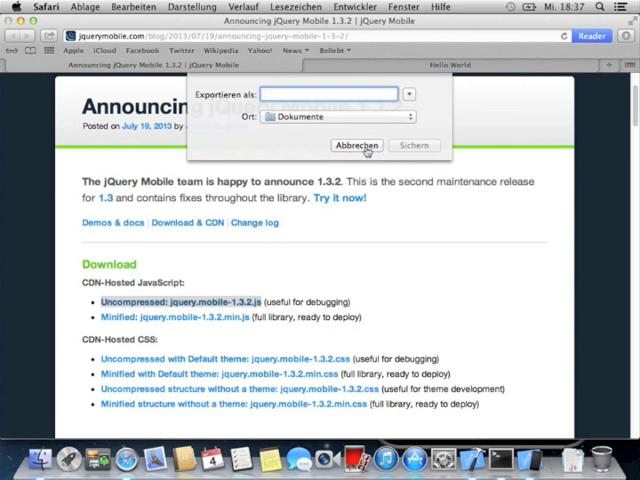
text(jquery.mobile)
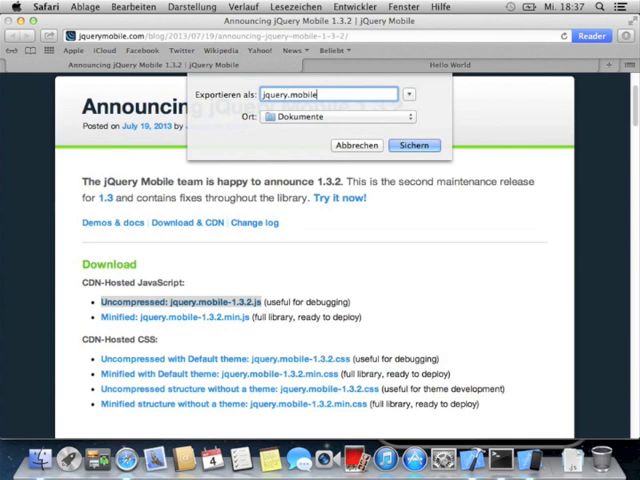
text(-)
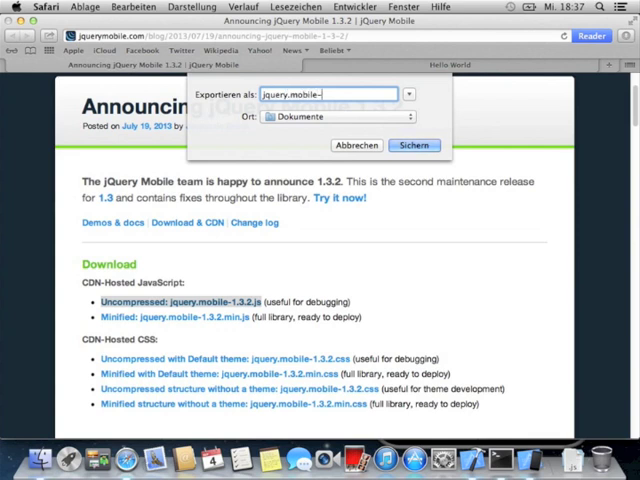
text(1.3)
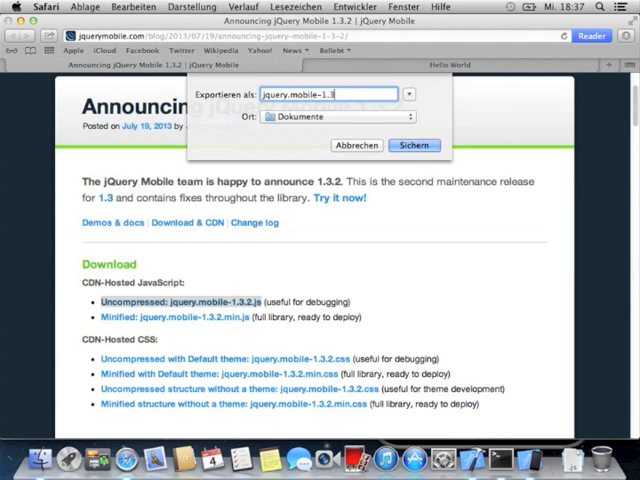
text(.2.js)
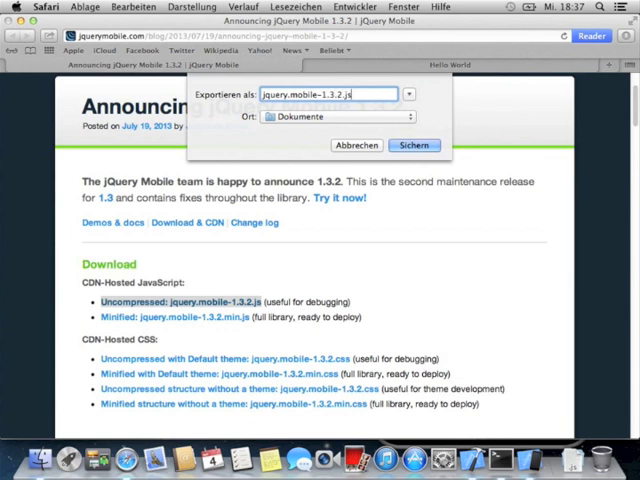
click(414, 144)
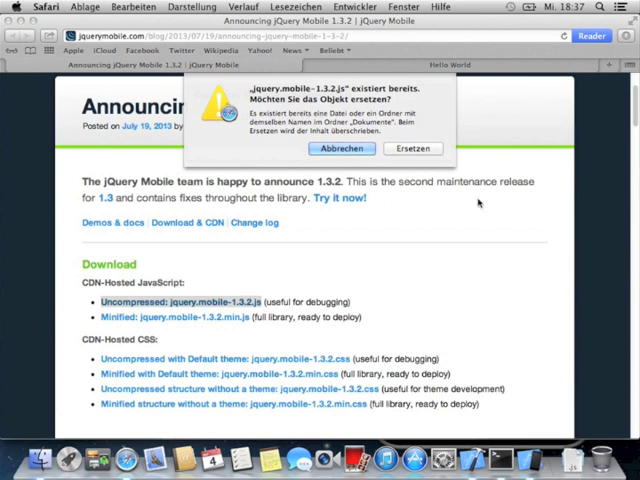
click(412, 148)
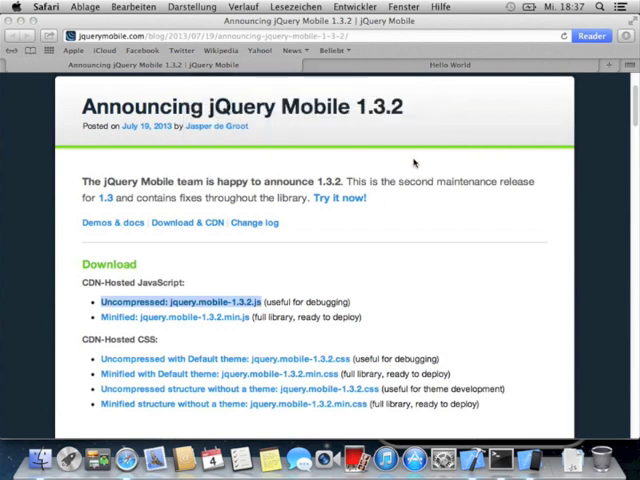
- Save the default-theme jquery.mobile-1.3.2.css stylesheet into Dokumente
scroll(down, 3)
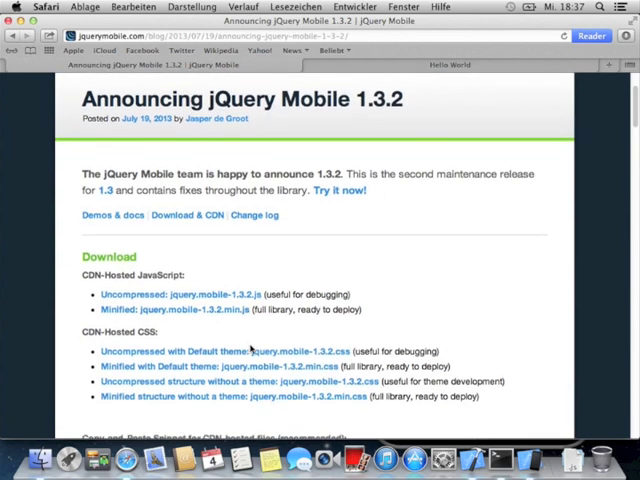
scroll(down, 3)
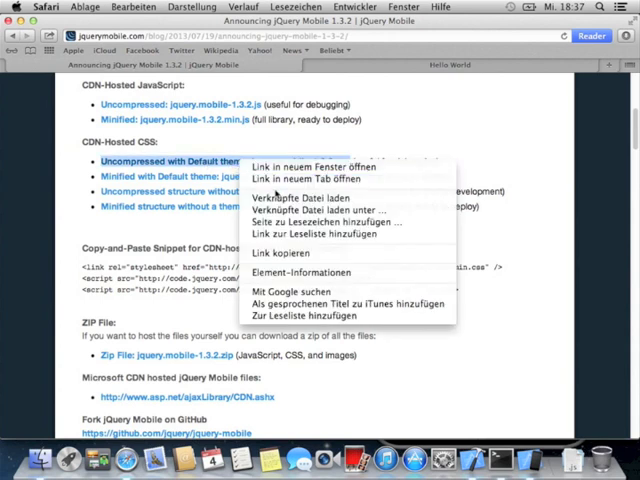
click(312, 194)
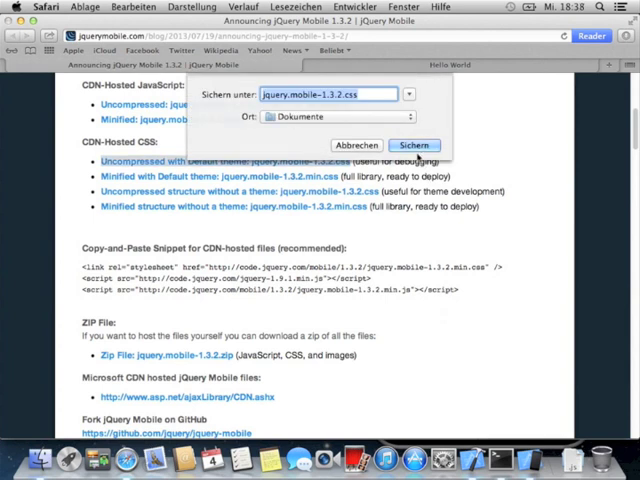
click(414, 144)
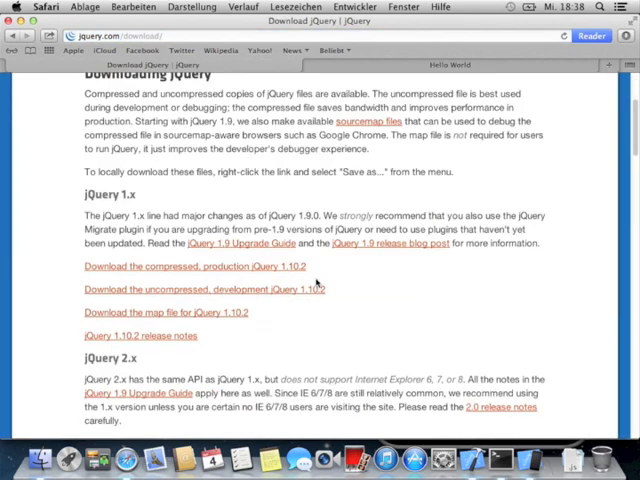
- Save the uncompressed development jQuery 1.10.2 file as jquery-1.10.2.js
click(200, 288)
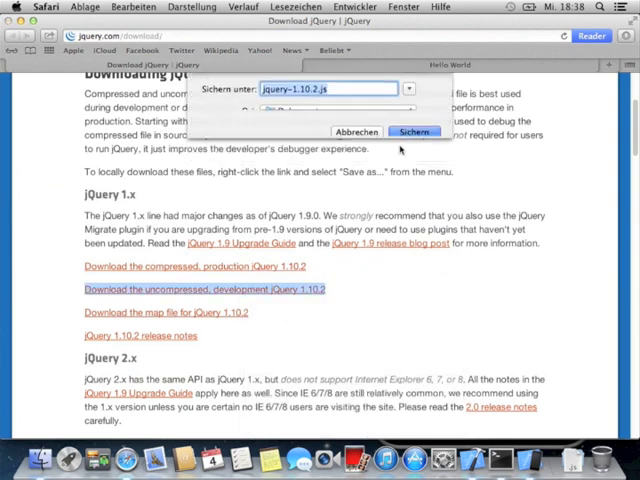
click(412, 132)
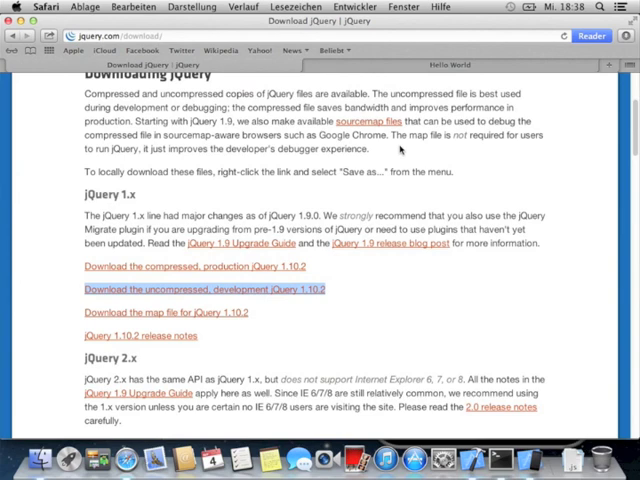
mouse_move(28, 46)
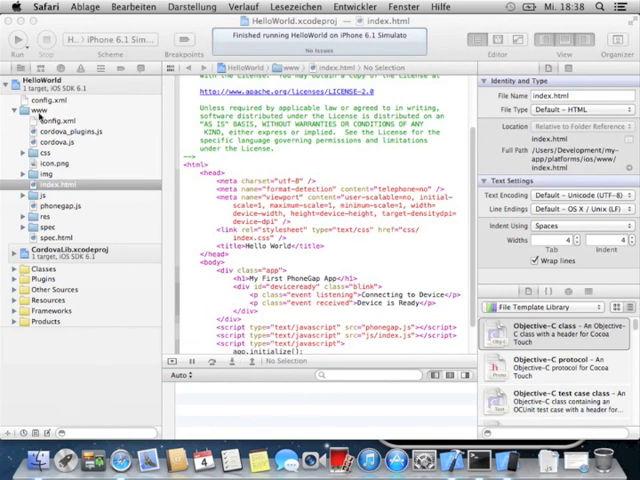
- Reveal the project's www folder in Finder and go to the Dokumente folder with the downloads
click(32, 110)
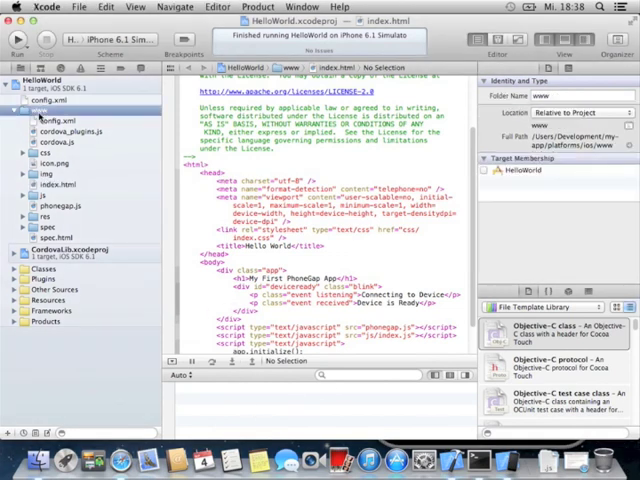
right_click(32, 108)
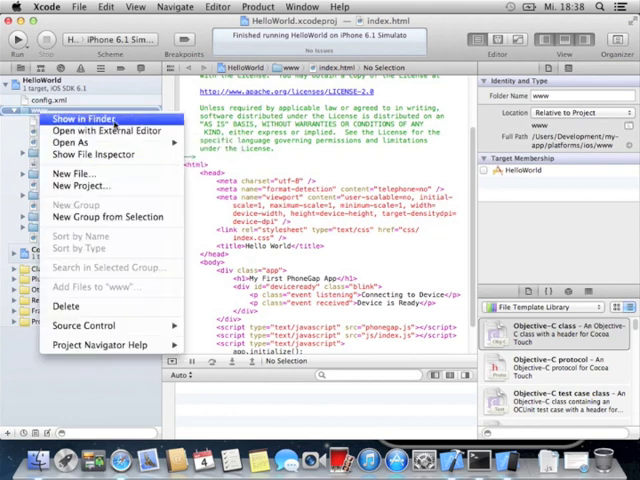
click(74, 120)
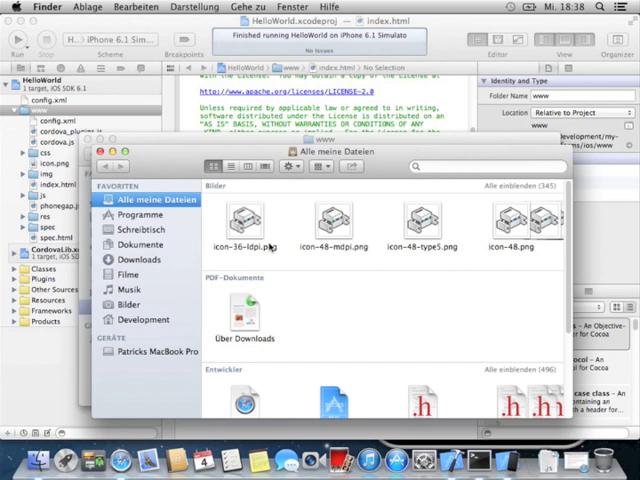
click(134, 244)
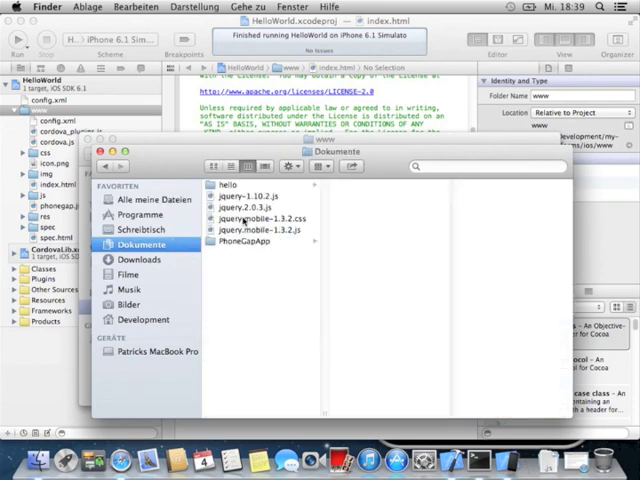
- Preview the downloaded scripts, then copy jquery-2.0.3.js and both jQuery Mobile 1.3.2 files
click(252, 216)
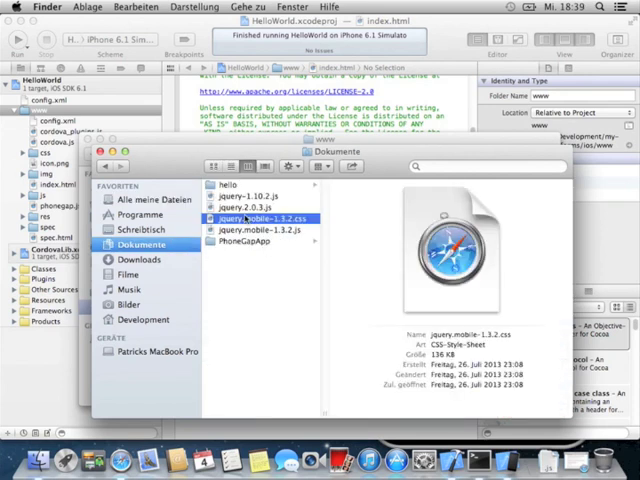
click(256, 196)
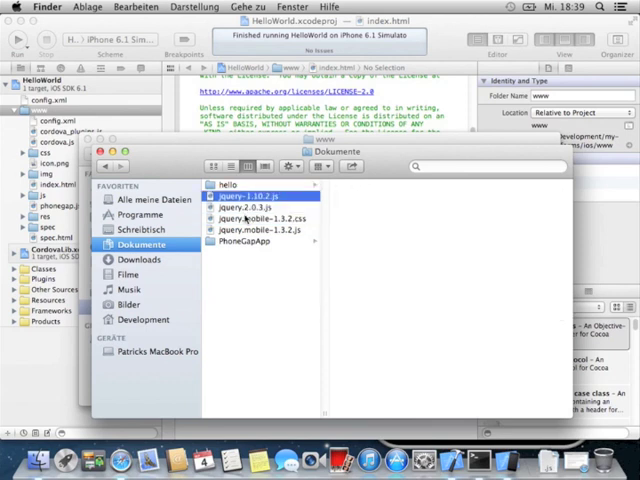
click(244, 184)
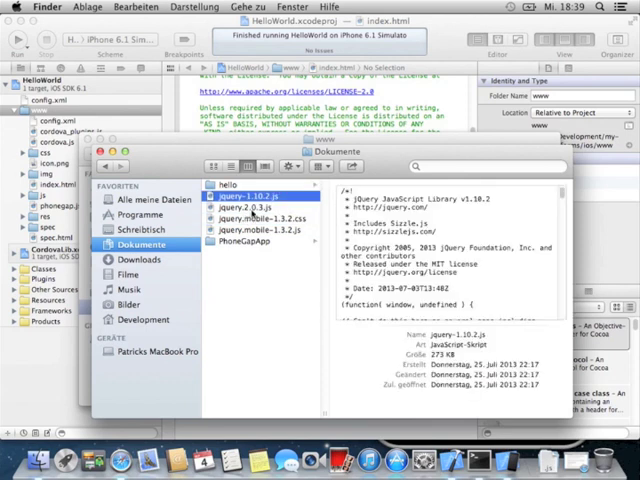
click(246, 208)
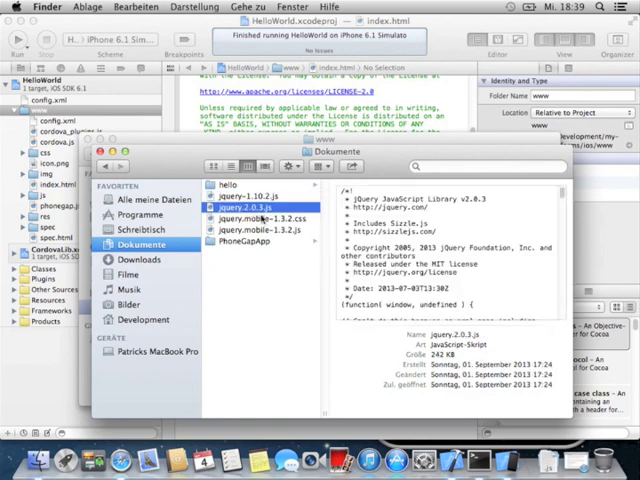
click(256, 236)
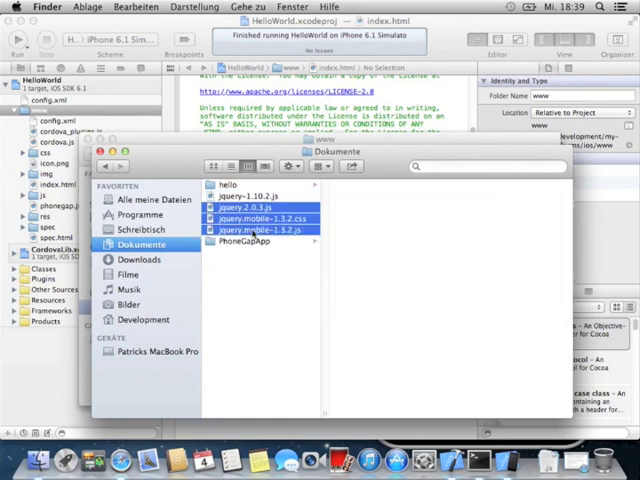
right_click(250, 228)
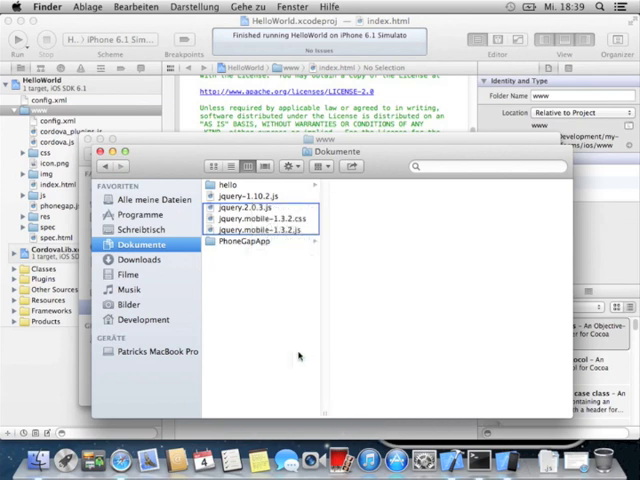
- Paste the files into www/js and move jquery.mobile-1.3.2.css into the css folder
click(144, 306)
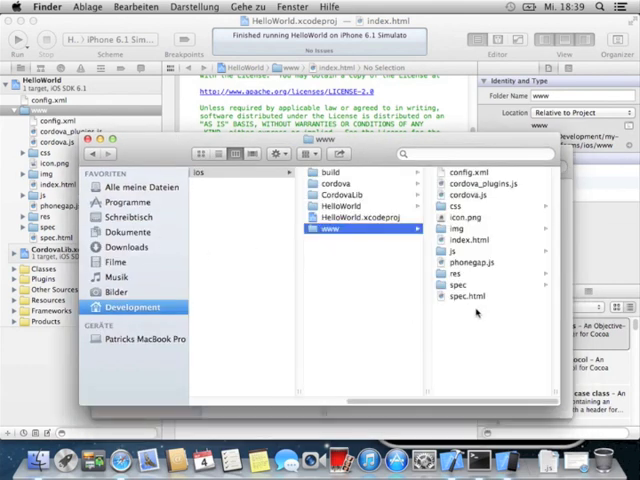
click(322, 252)
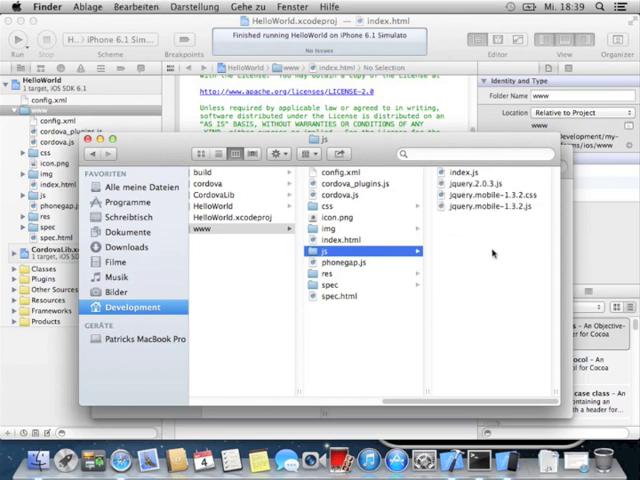
click(370, 208)
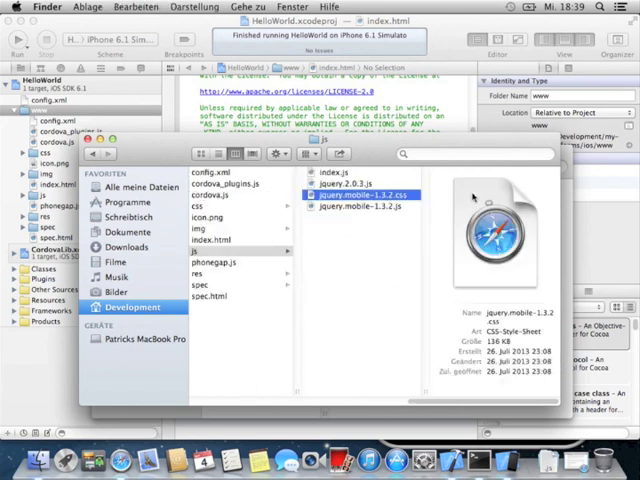
click(236, 208)
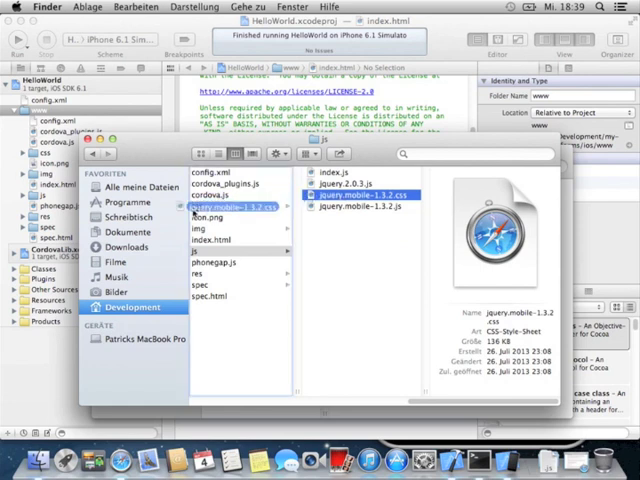
click(210, 262)
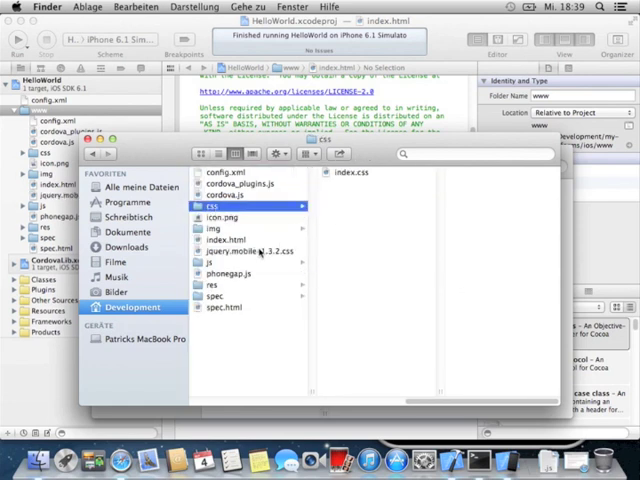
- Verify the css folder holds the stylesheet and return to the Xcode project
click(240, 250)
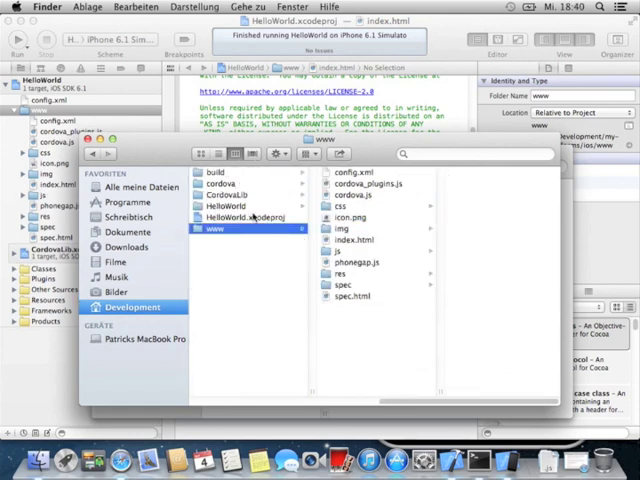
click(344, 204)
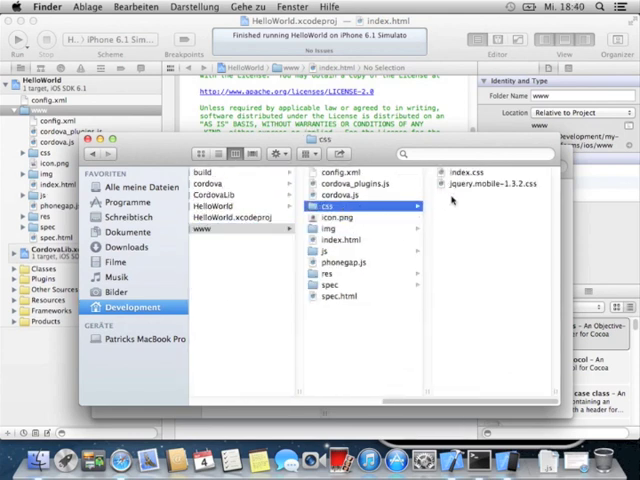
click(328, 250)
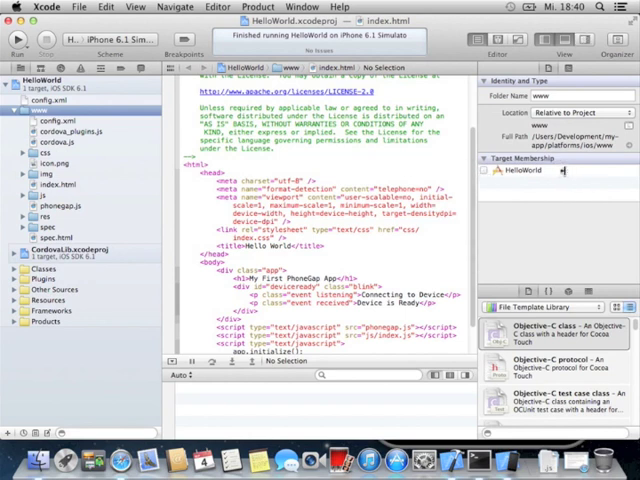
- Inspect jquery.mobile-1.3.2.css in the css group, then return to index.html to link it
click(564, 40)
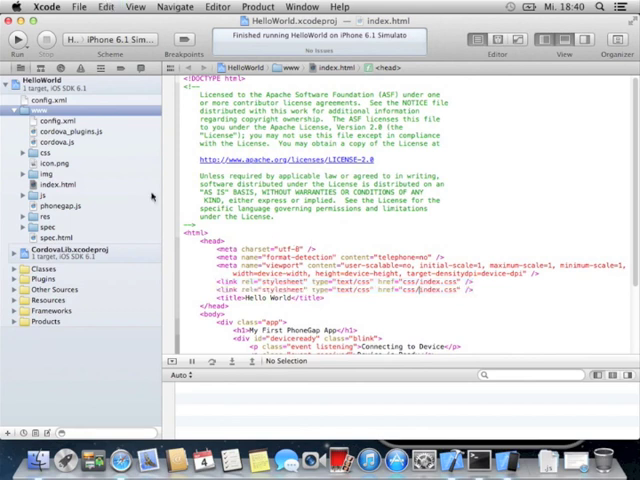
click(24, 148)
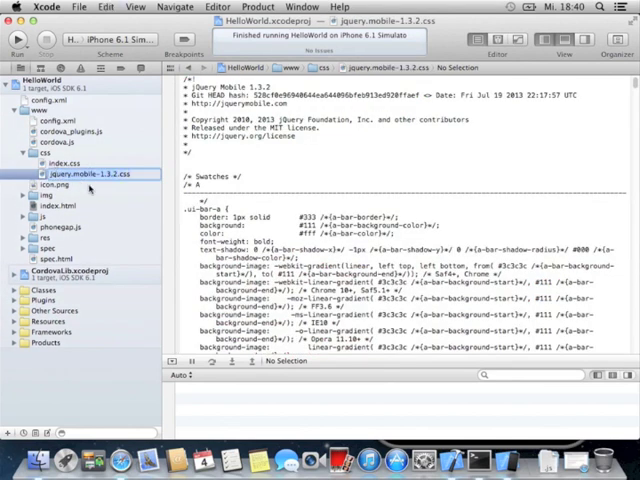
click(54, 204)
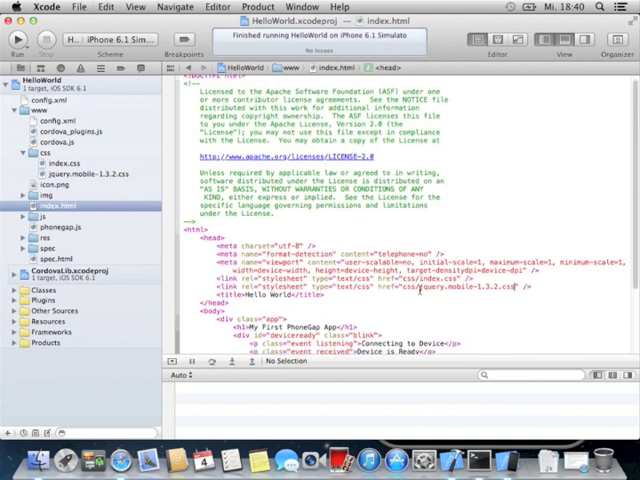
- Add script references for js/jquery-2.0.3.js and js/jquery.mobile-1.3.2.js in index.html's head
scroll(down, 3)
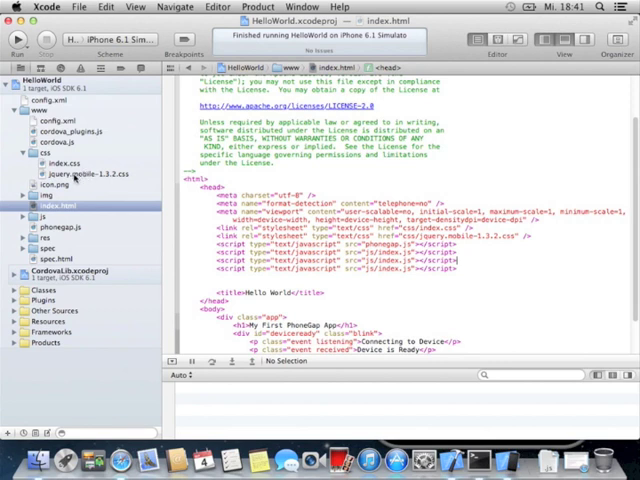
click(20, 218)
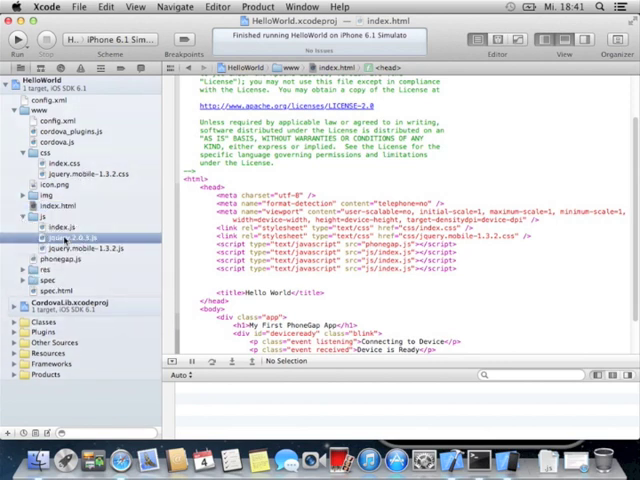
click(68, 238)
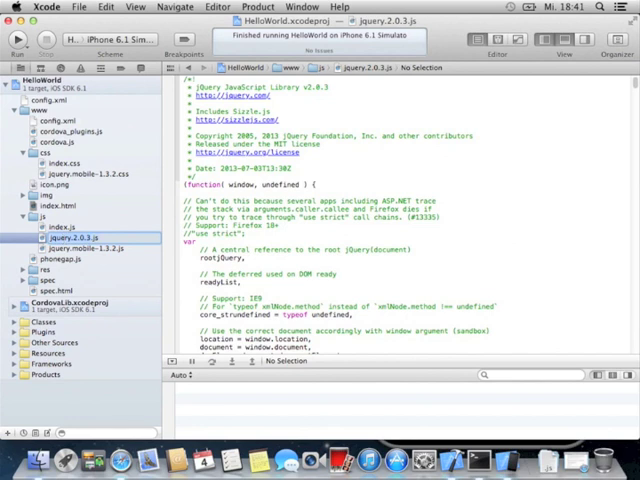
click(52, 204)
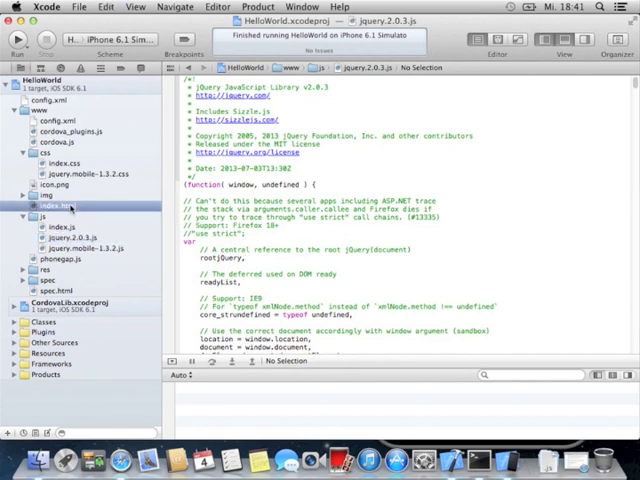
click(52, 204)
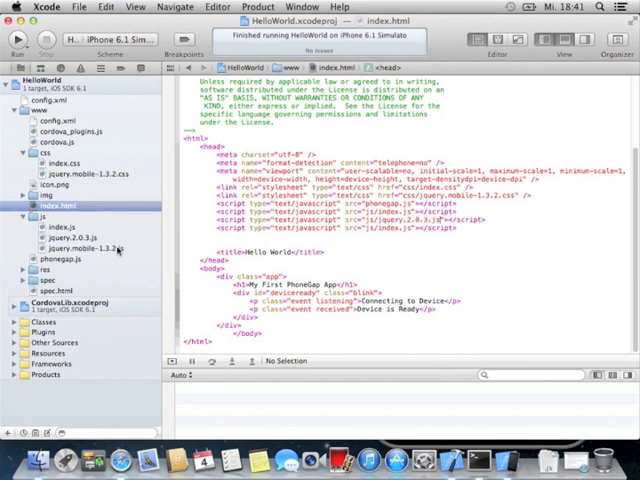
click(80, 246)
text(jquery.mobile-1.3.2)
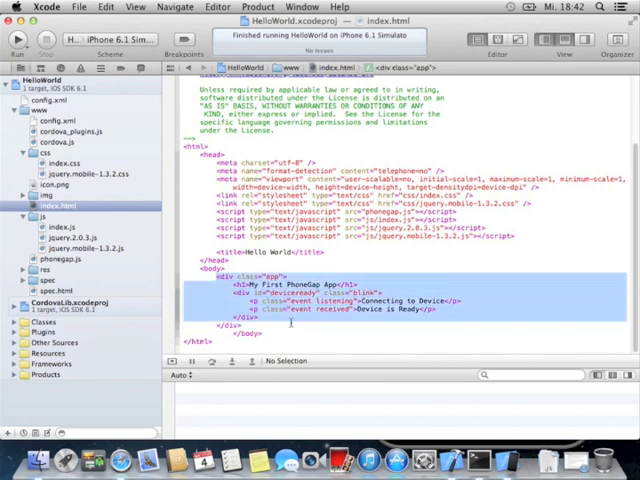
- Write a page div with data-role="page", data-theme="a" and id "Page1" in the body
scroll(up, 3)
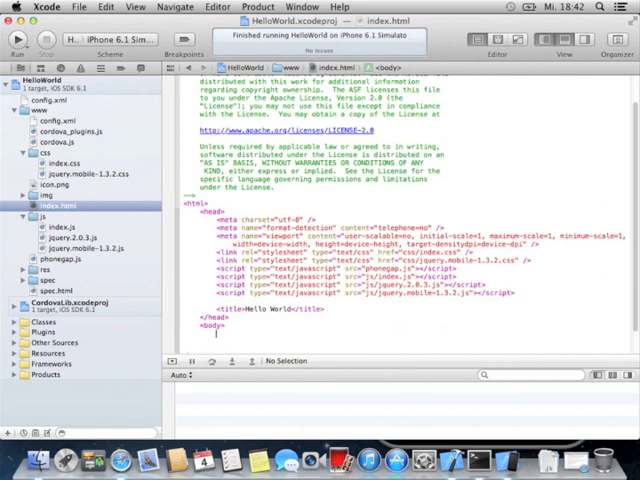
scroll(down, 3)
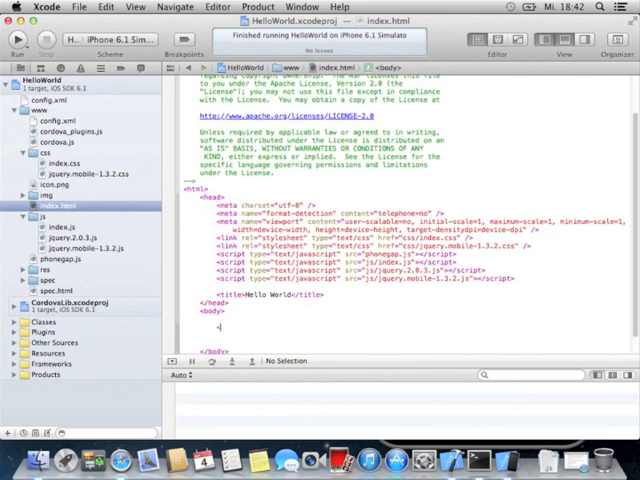
text(<div)
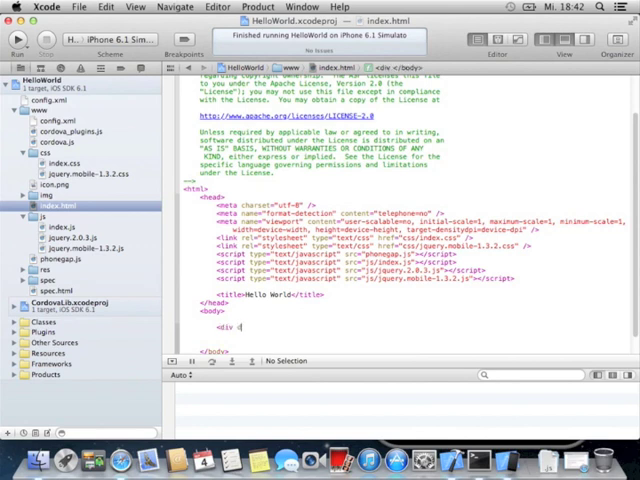
text(data-role=)
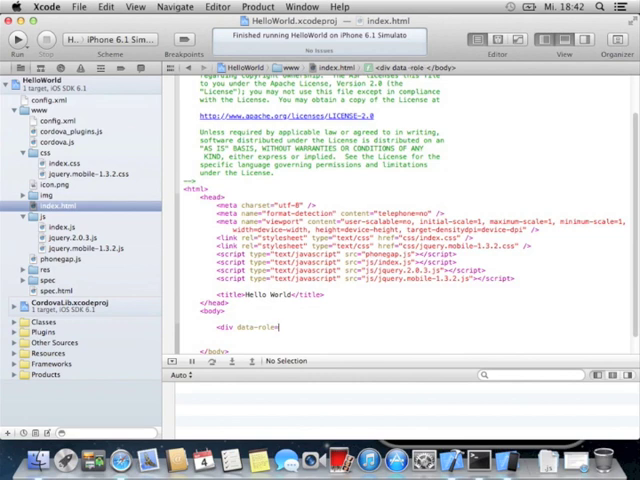
text(page")
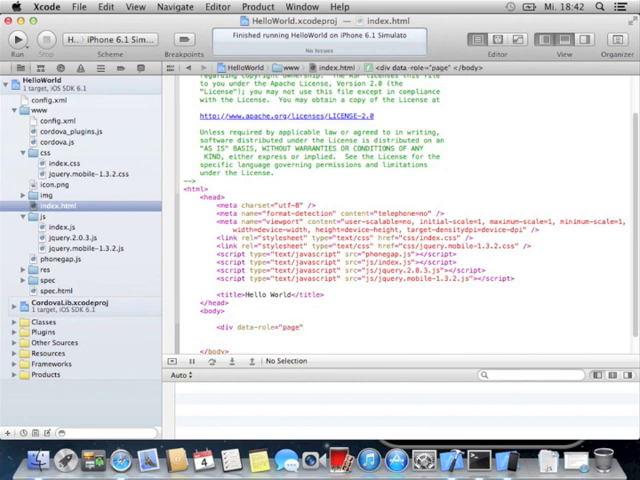
text(data-t)
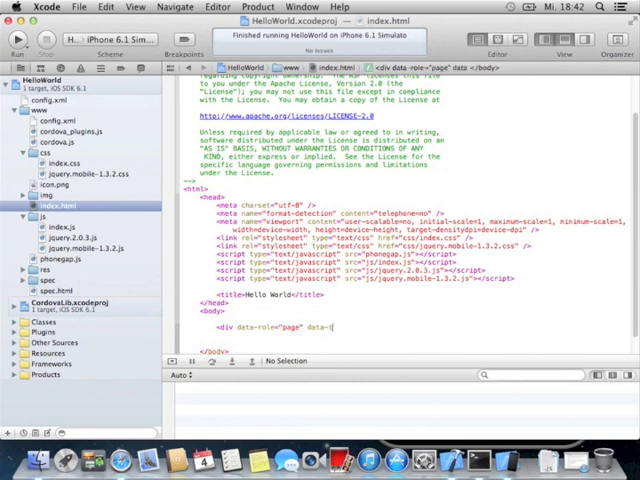
text(heme)
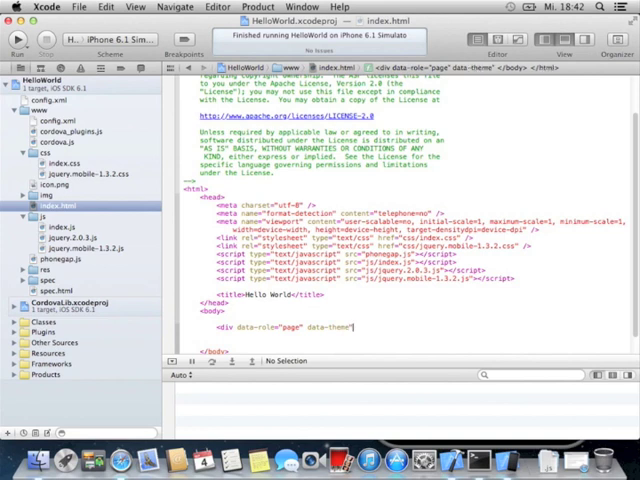
text(a" id=)
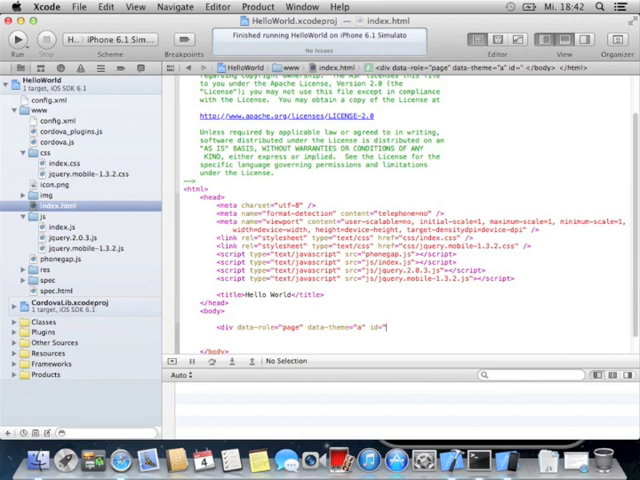
text(PA)
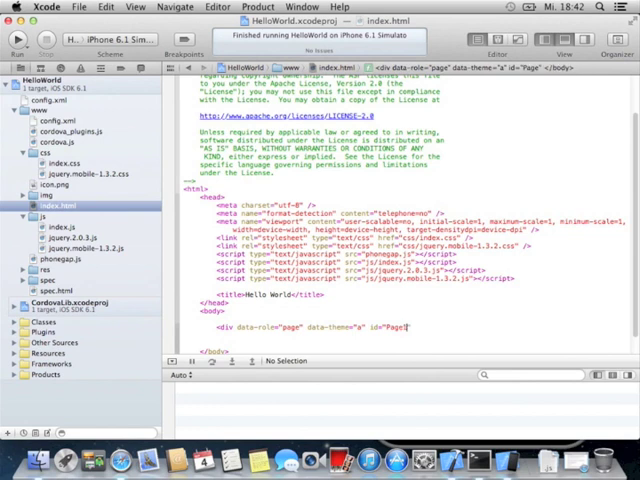
text(1)
text(</div>)
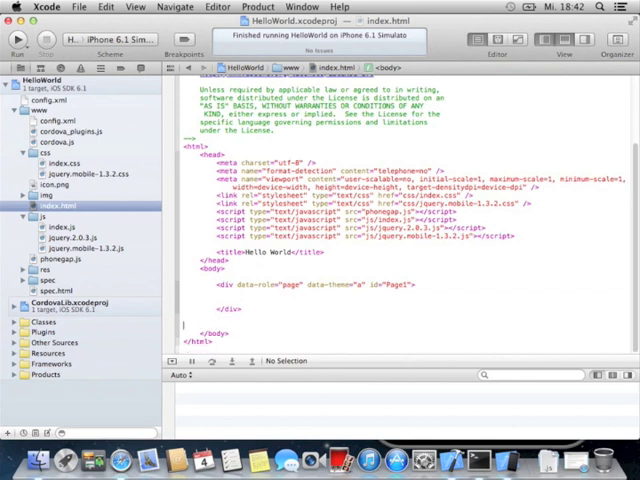
- Nest a content div with data-theme="a" and id "Page1_Content" inside Page1
scroll(up, 3)
text(<div )
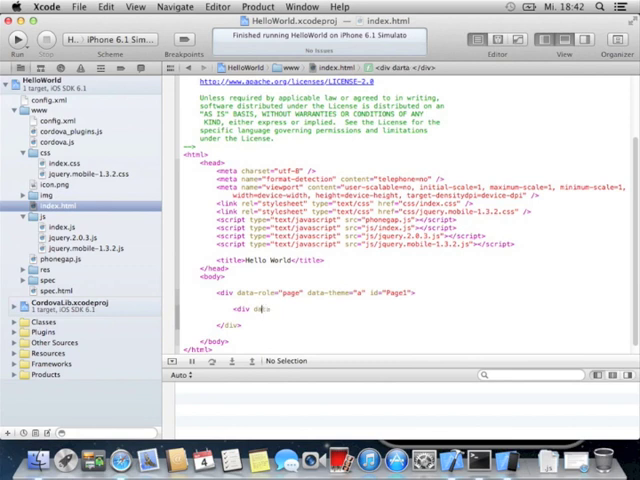
text(data-theme)
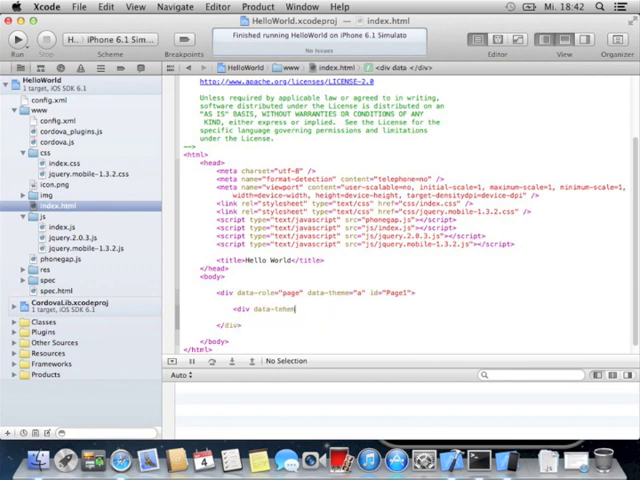
key(BackSpace)
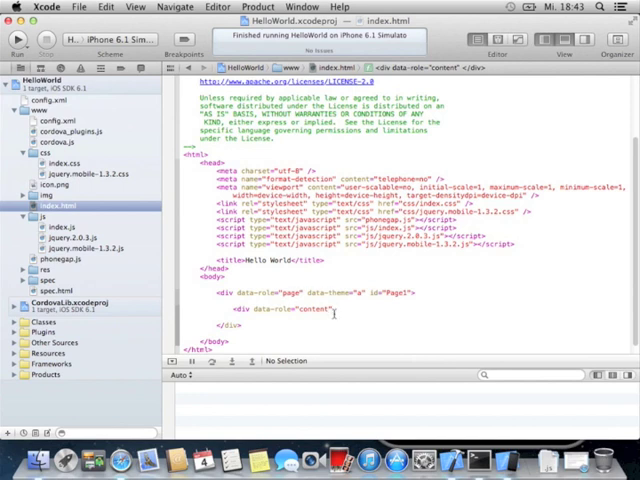
text(data-theme="a)
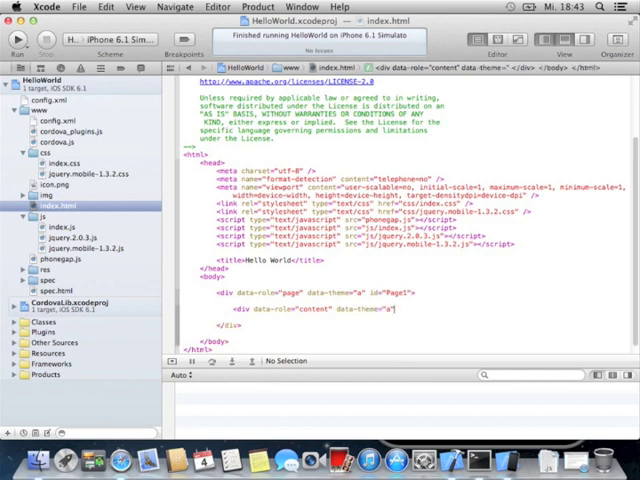
text(if=)
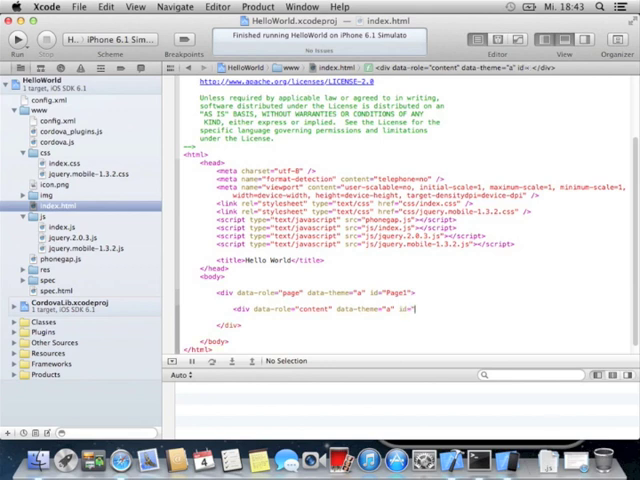
text(Page)
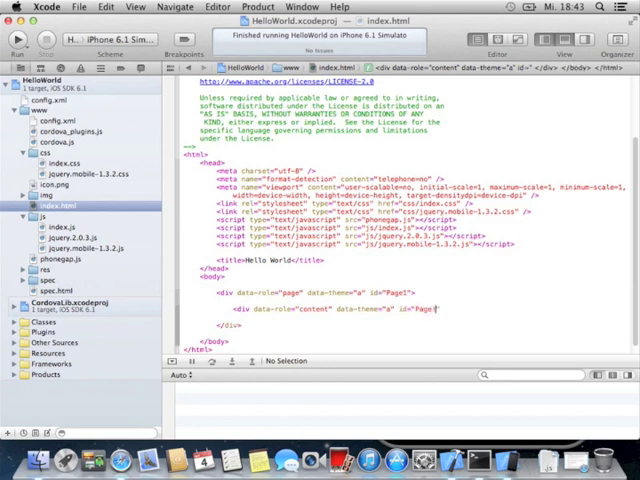
text(_Cinte)
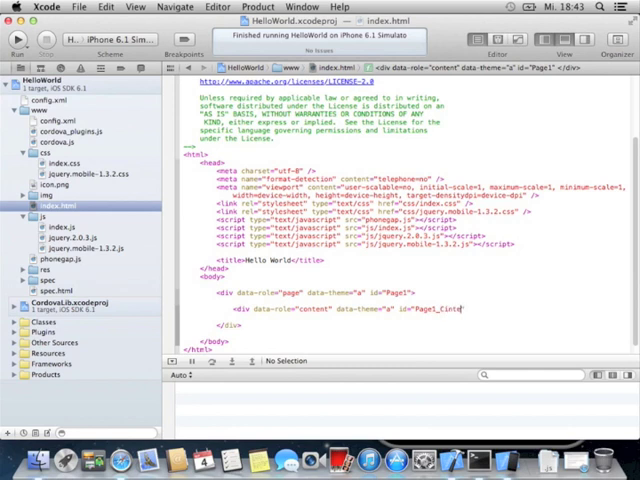
text(nt">)
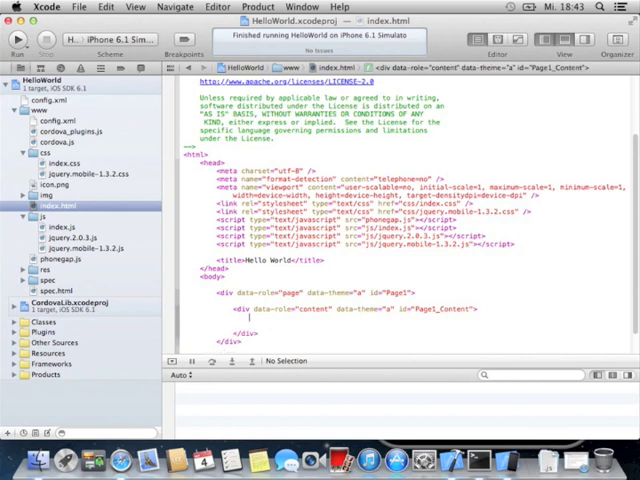
- Add a ShowPopup button with onclick="showPopup()" inside Page1_Content
text(<button onclick="shoePopup()"> </button)
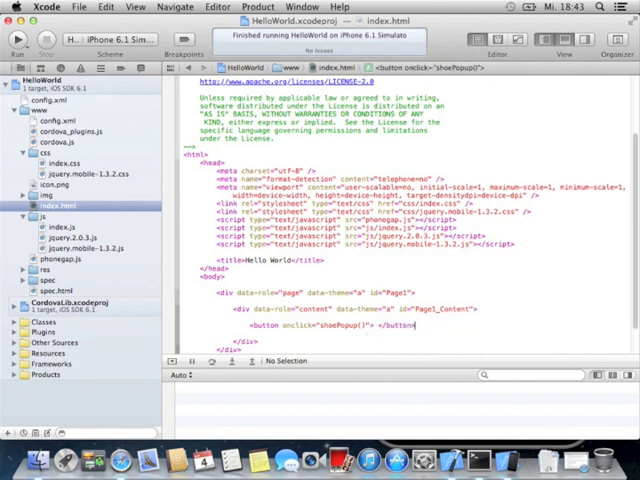
text(ShowPopup)
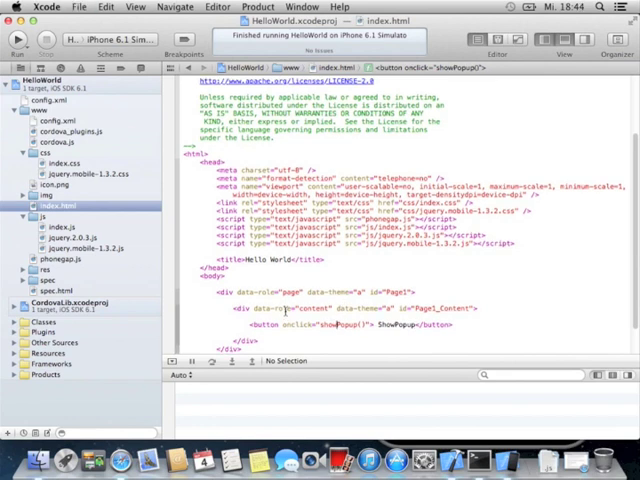
scroll(up, 3)
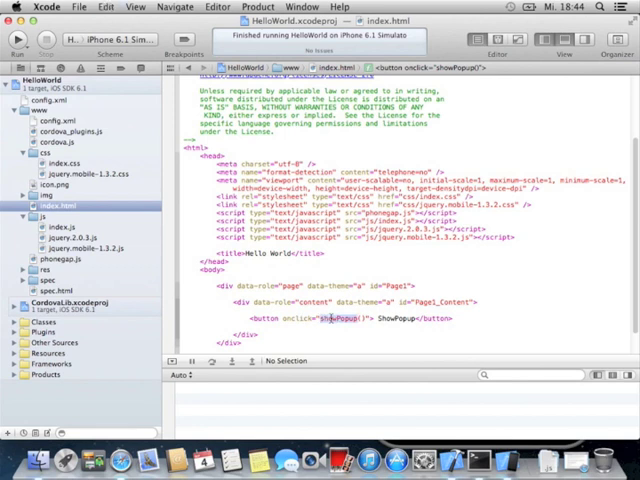
- In index.js, define function showPopup() that calls alert("Popup") at the end of the script
click(48, 228)
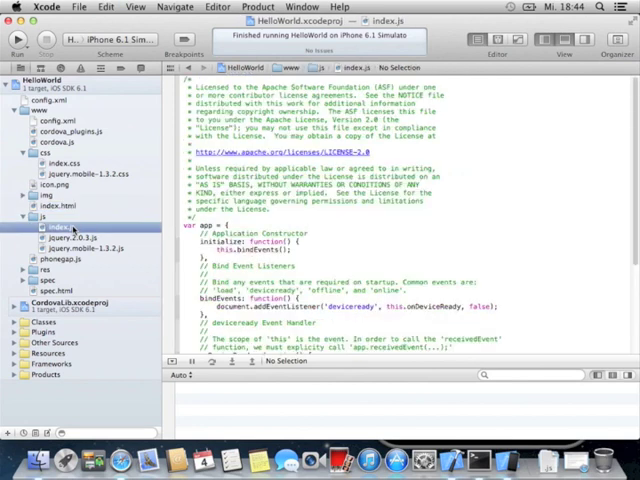
scroll(down, 3)
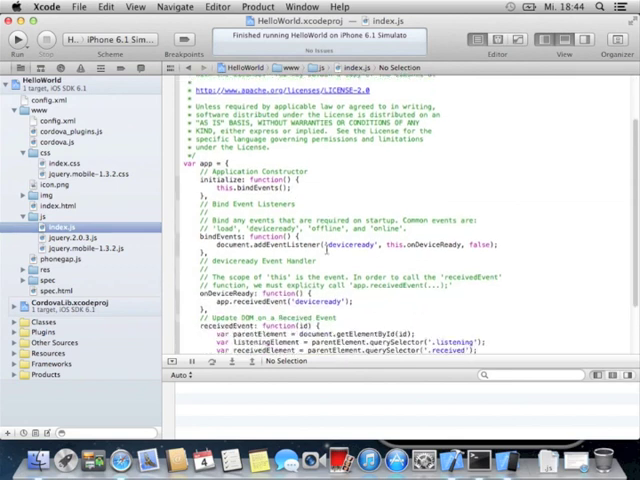
scroll(down, 3)
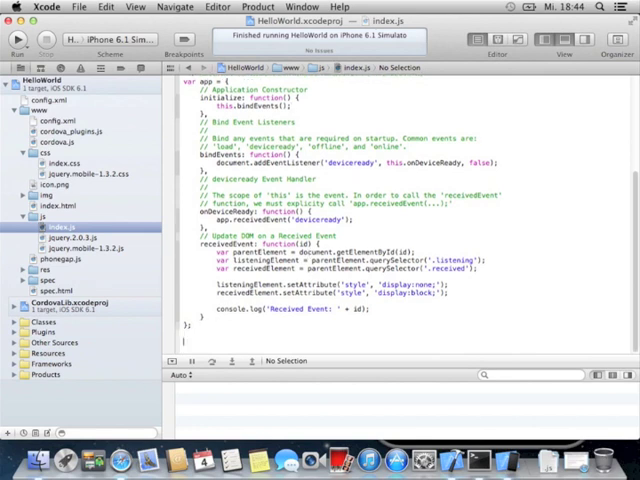
text(function showPopup(){)
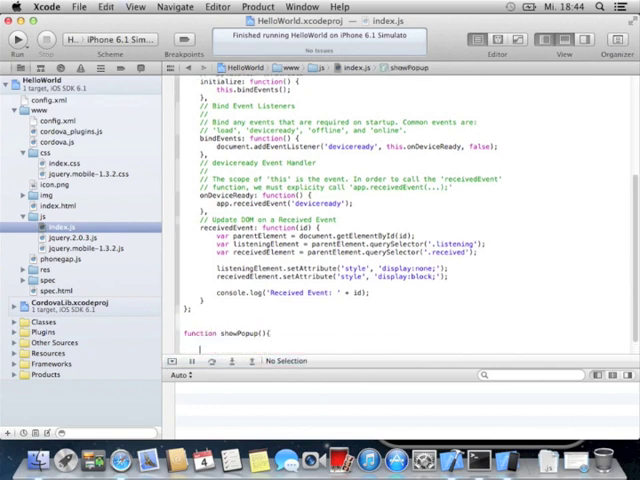
text(alert(")
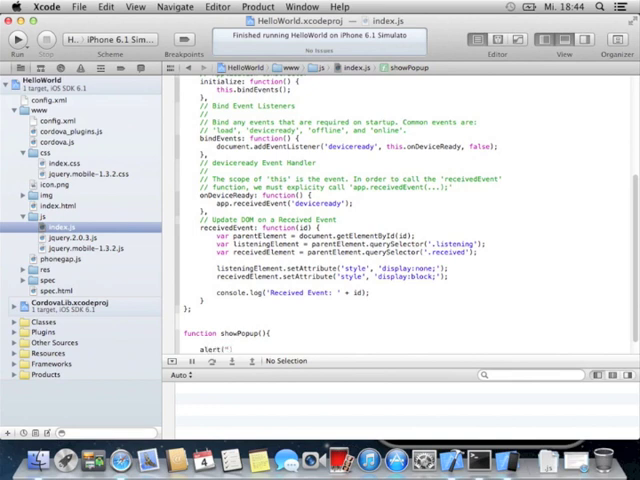
text(Popup)
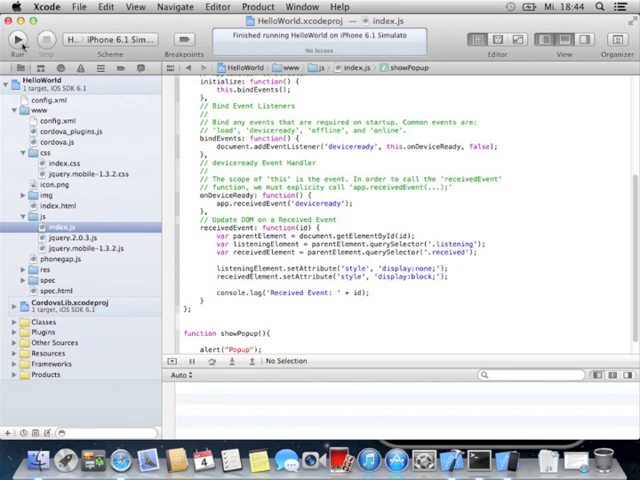
- Run the app, tap SHOWPOPUP to show the Popup alert, and dismiss it with OK
click(18, 38)
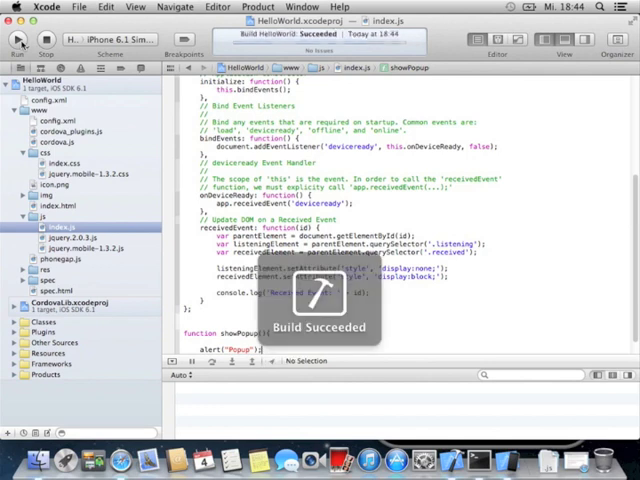
click(18, 38)
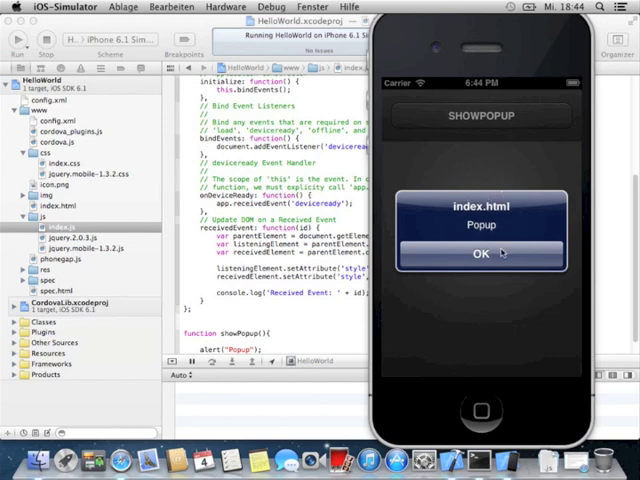
click(480, 252)
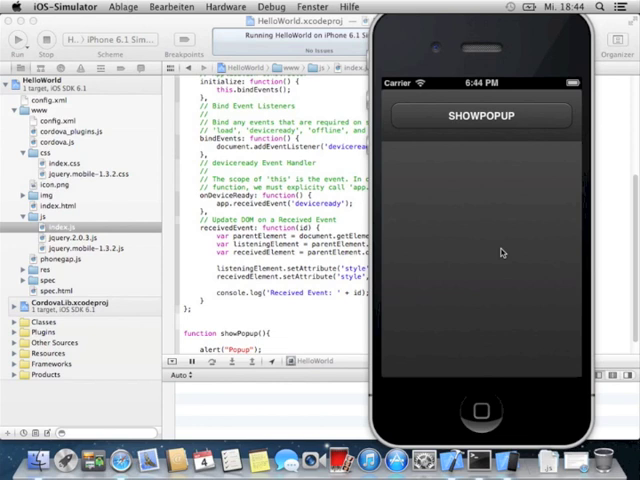
mouse_move(406, 198)
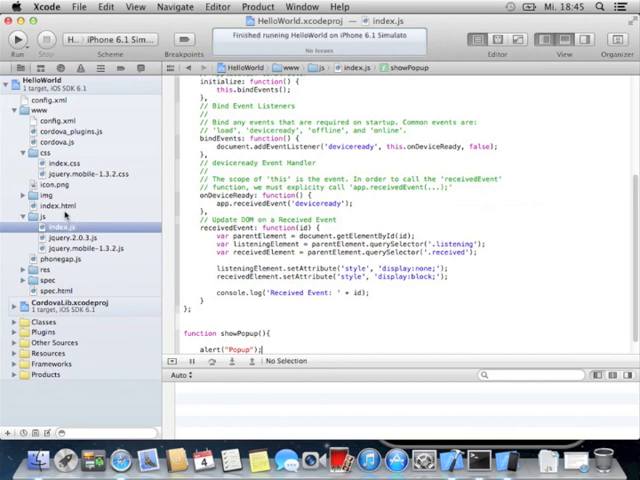
- In index.html, add a header div with an <h3> "My App" heading above the content div
click(48, 204)
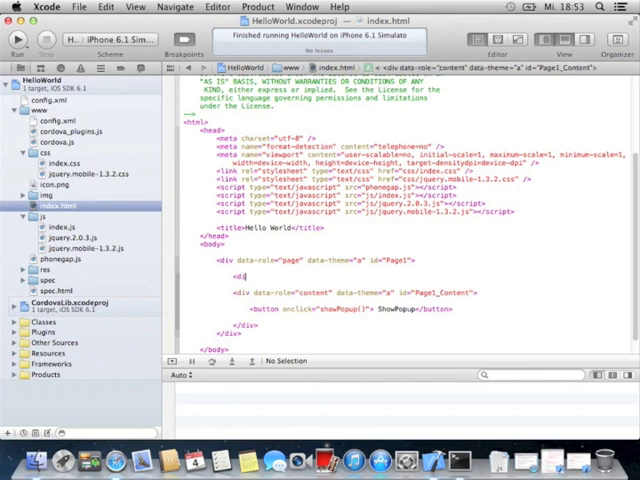
text(data-role="header" data-theme="a">)
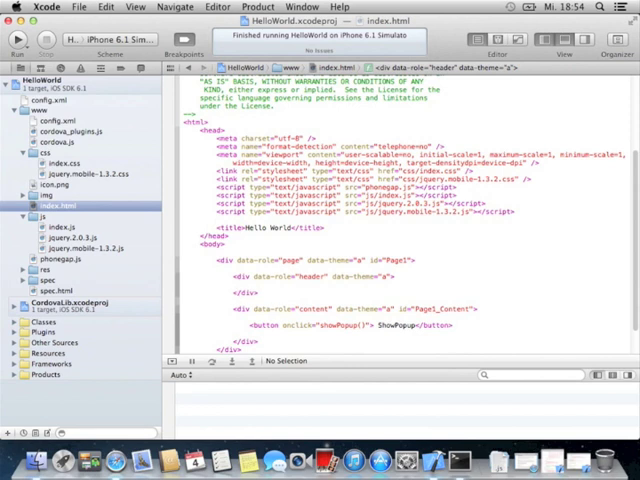
text(<h3>)
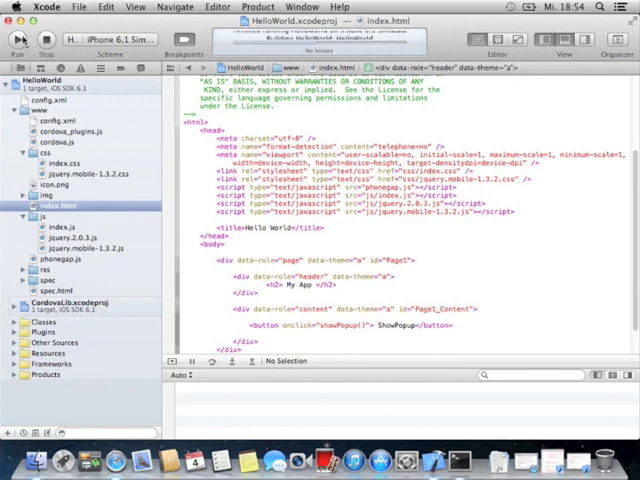
- Relaunch HelloWorld in the simulator to see the My App header, then return to the editor
click(18, 40)
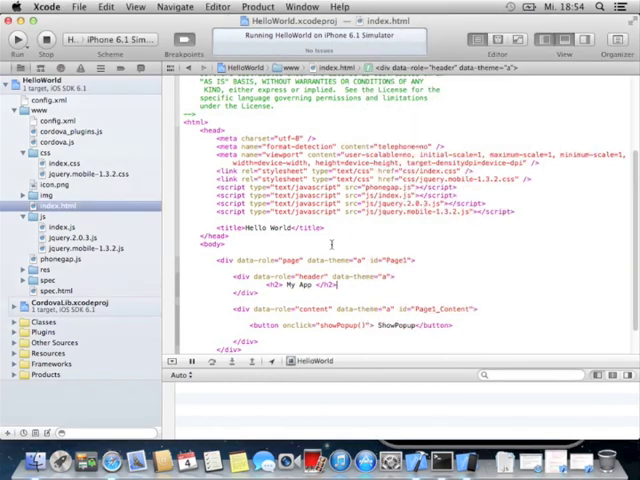
click(364, 260)
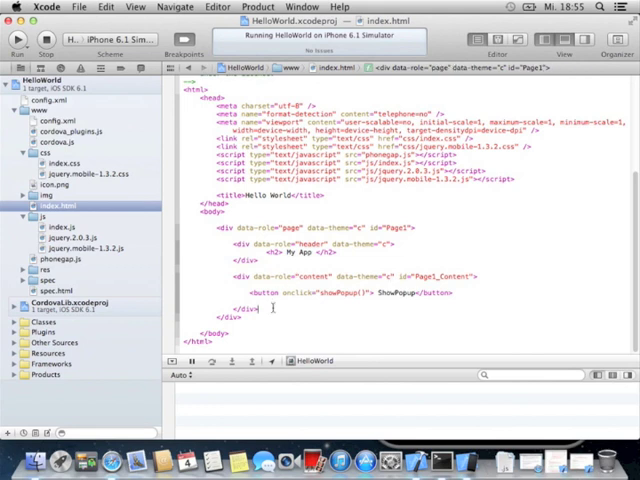
- Add a footer div with an <h3> "(C) My App" heading after the content div and rebuild
text(<fiv)
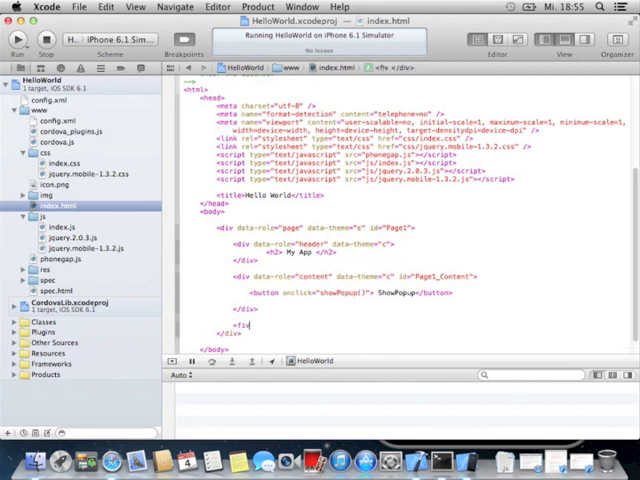
text(da)
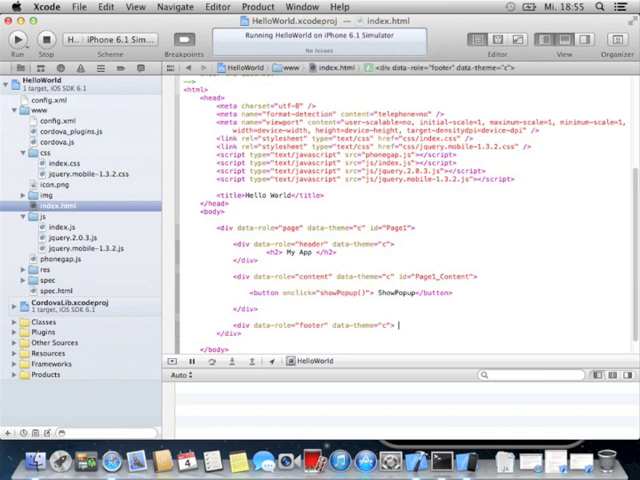
text(<h3>(c) My App </h3> </div>)
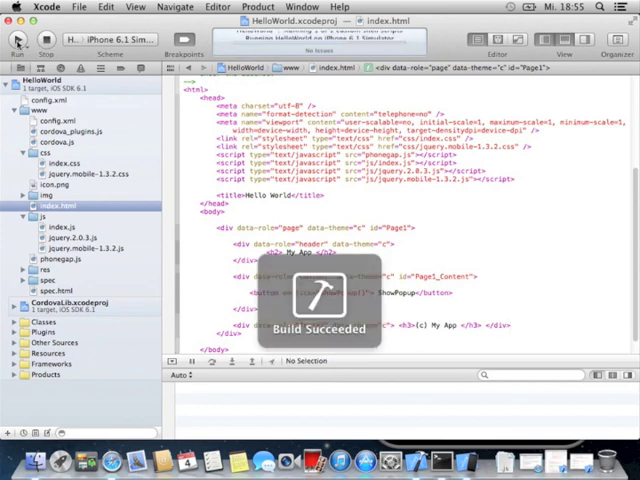
- View the rebuilt app with its MY APP header, SHOWPOPUP button and (C) MY APP footer
click(18, 40)
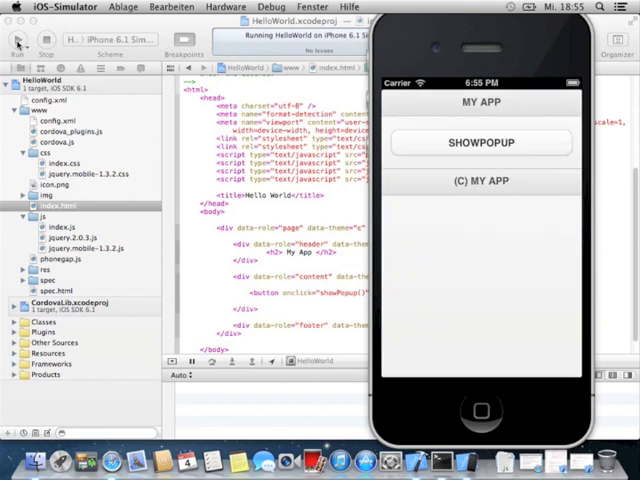
mouse_move(468, 182)
text(<input style="text" id="textInput">)
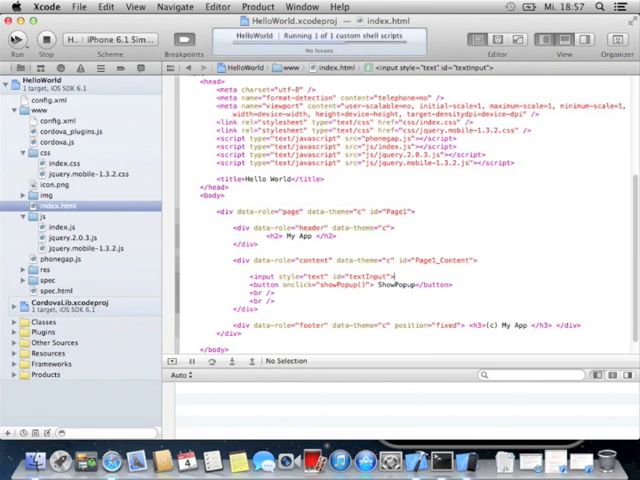
- Run the app, tap the text field to bring up the keyboard, then go back to Xcode
click(16, 40)
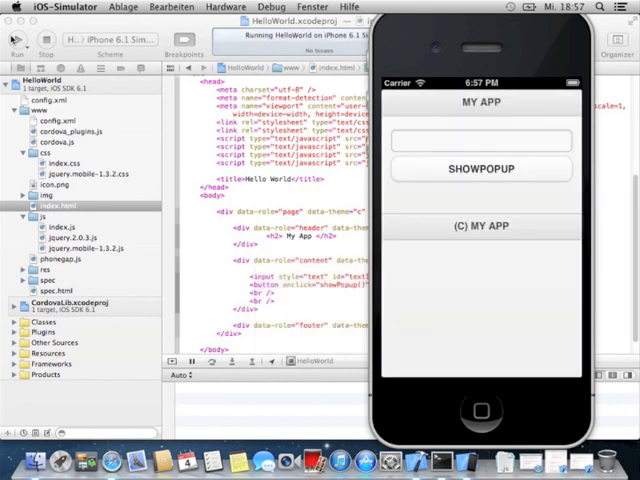
mouse_move(536, 140)
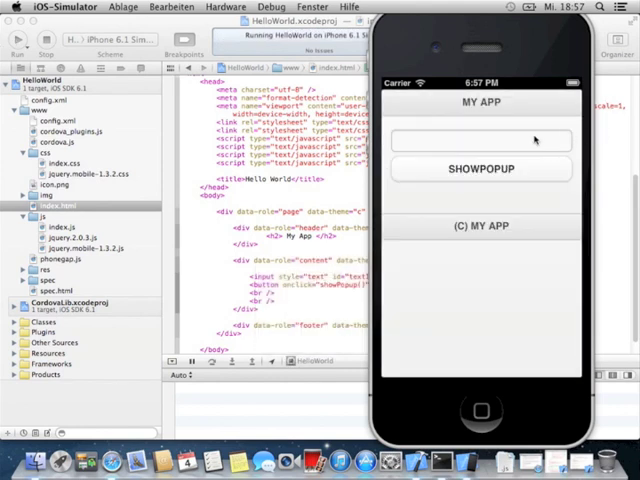
click(480, 140)
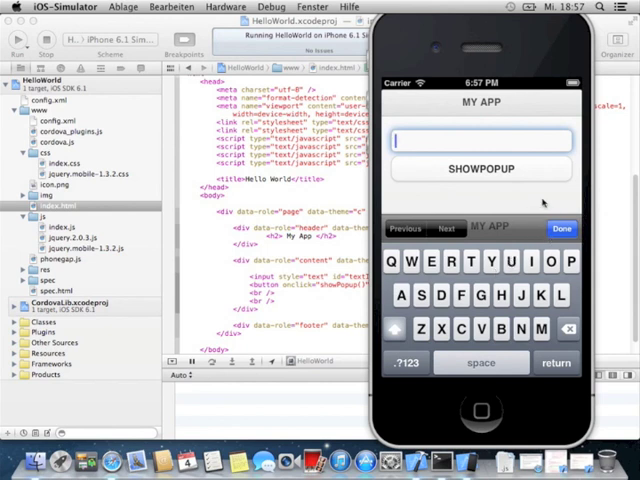
click(560, 228)
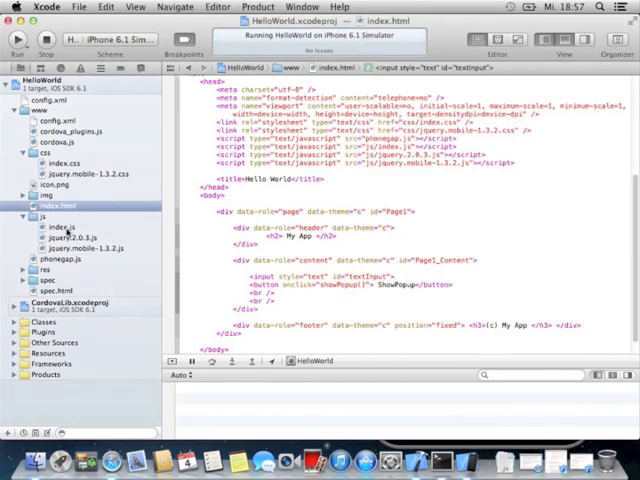
- Edit js/index.js so showPopup() reads textInput's value and alerts it
click(52, 228)
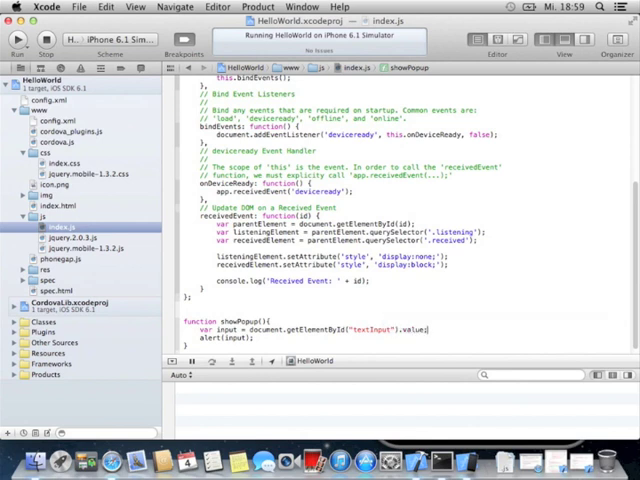
mouse_move(158, 112)
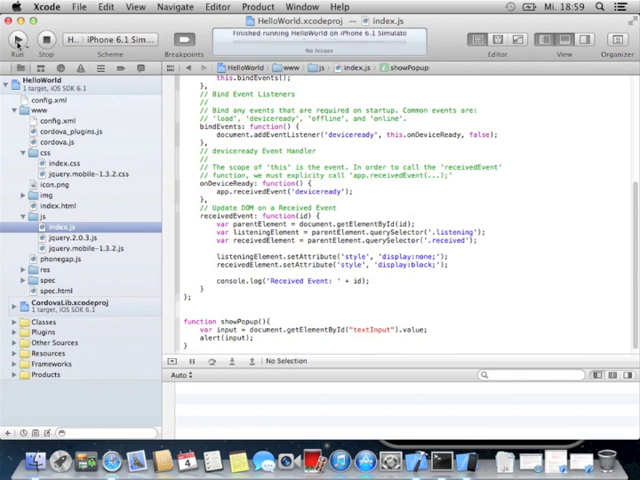
- Run the app, enter Test in the field, tap SHOWPOPUP to see it alerted, then switch to Safari
click(18, 40)
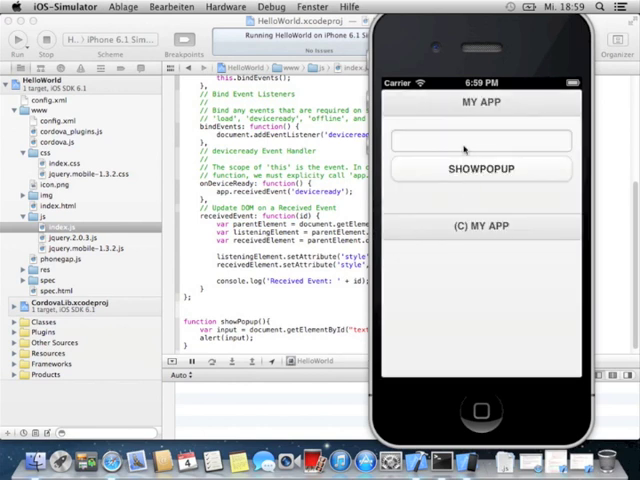
text(Test)
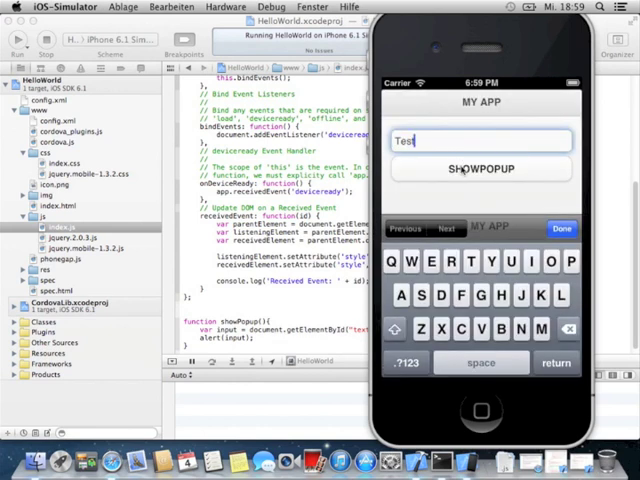
click(480, 168)
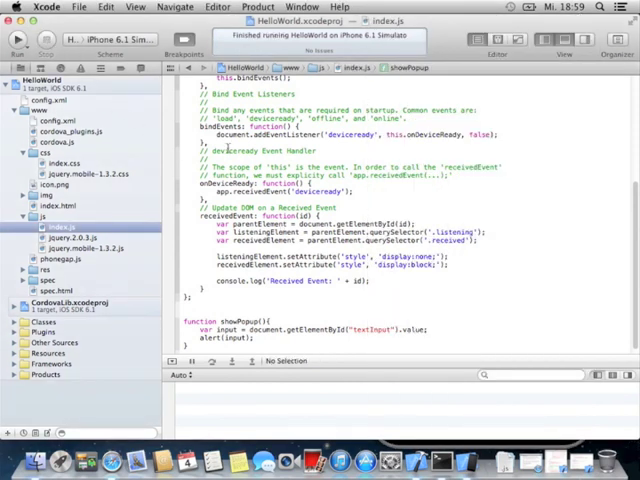
click(56, 204)
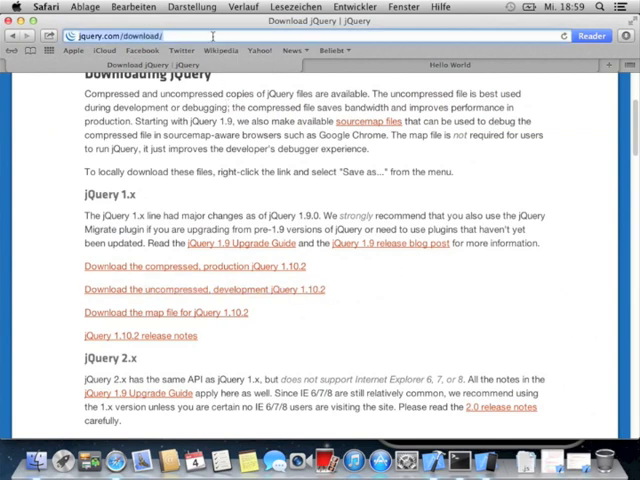
- Search Google for "jquery mobile theme" and browse the jQuery Mobile Themes documentation
text(juery mobile teh)
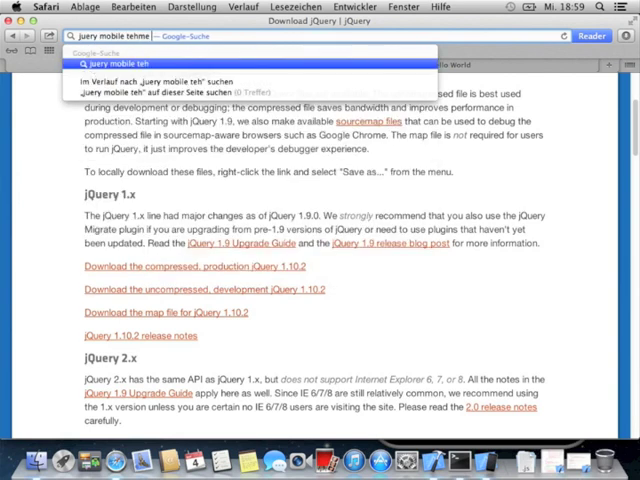
text(me)
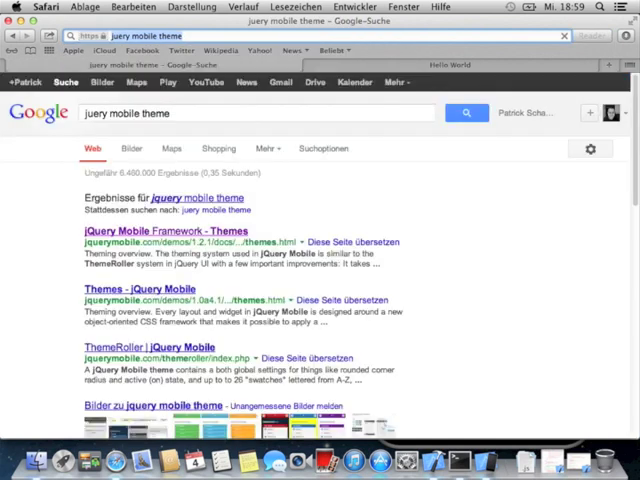
click(170, 232)
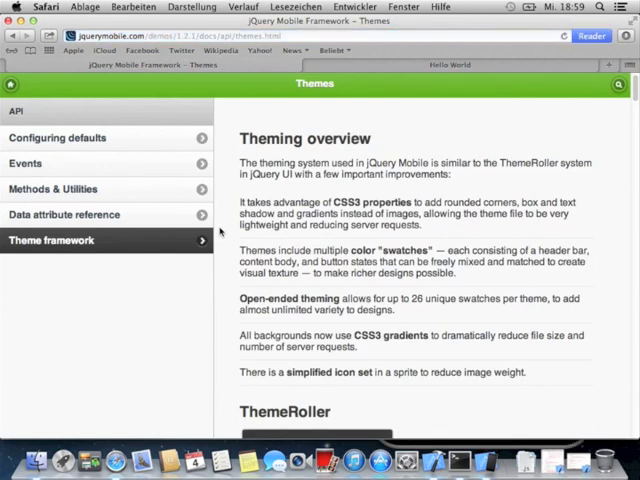
scroll(down, 3)
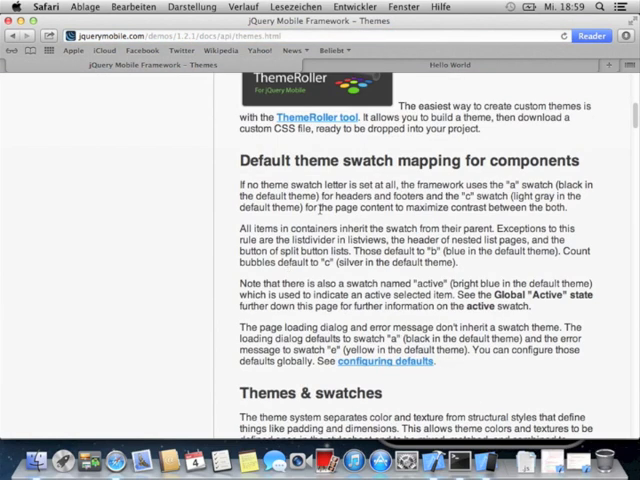
- Launch ThemeRoller from the docs and dismiss its welcome with Get Rolling
click(300, 116)
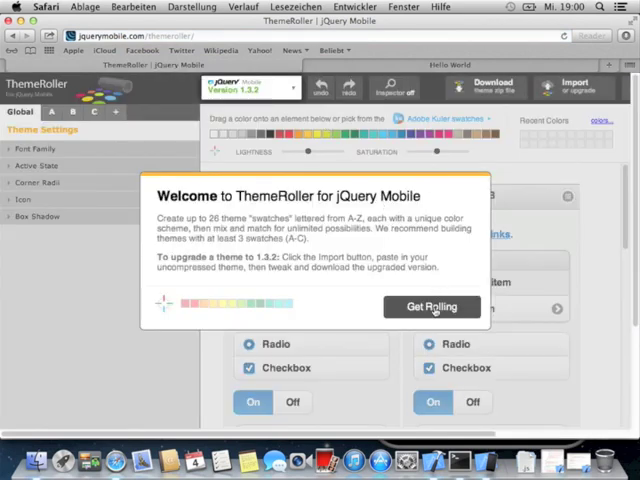
click(432, 306)
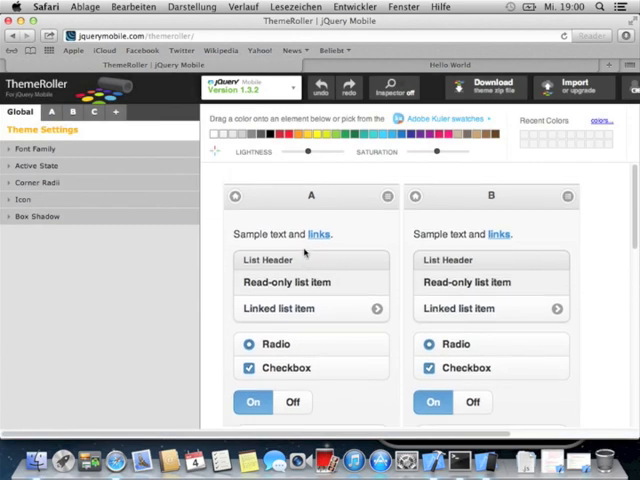